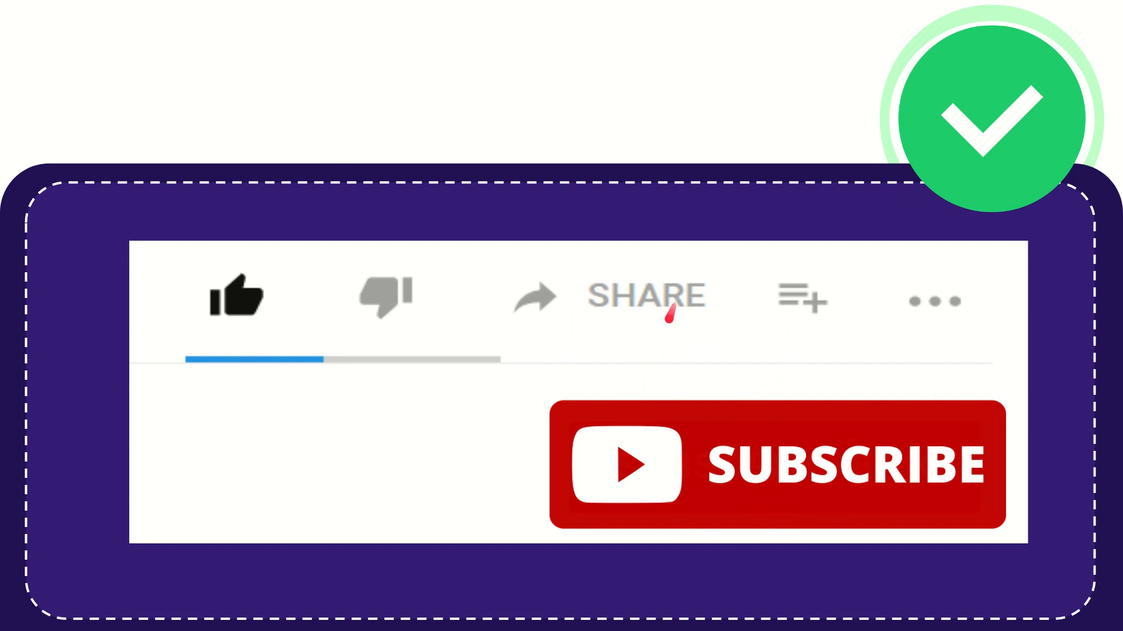
{"action": "mouse_move", "coordinate": [650, 356]}
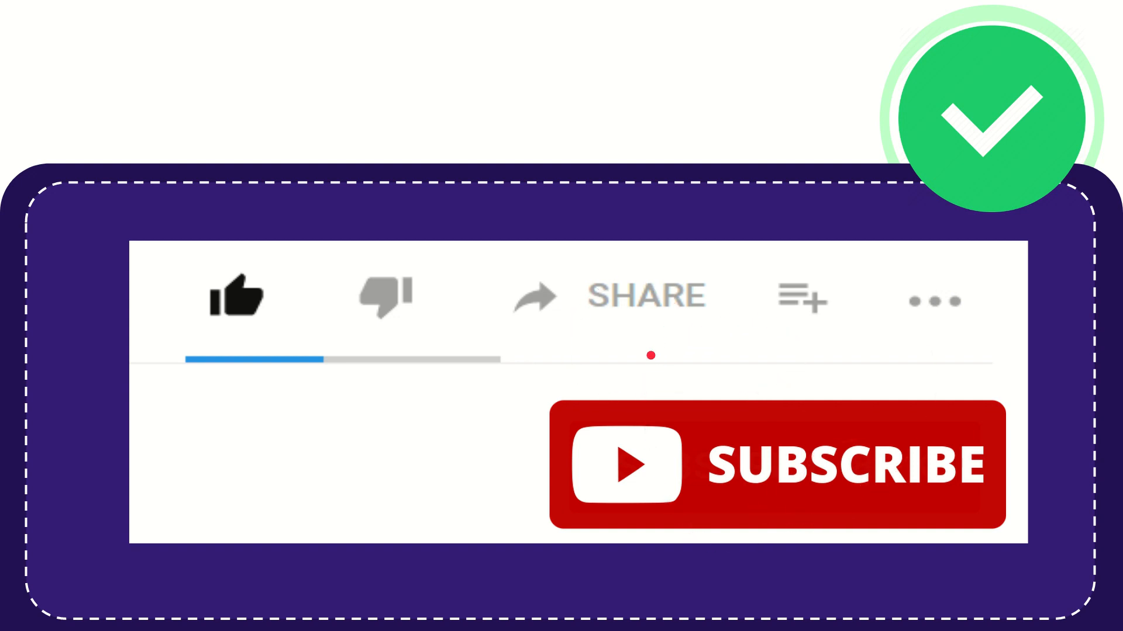